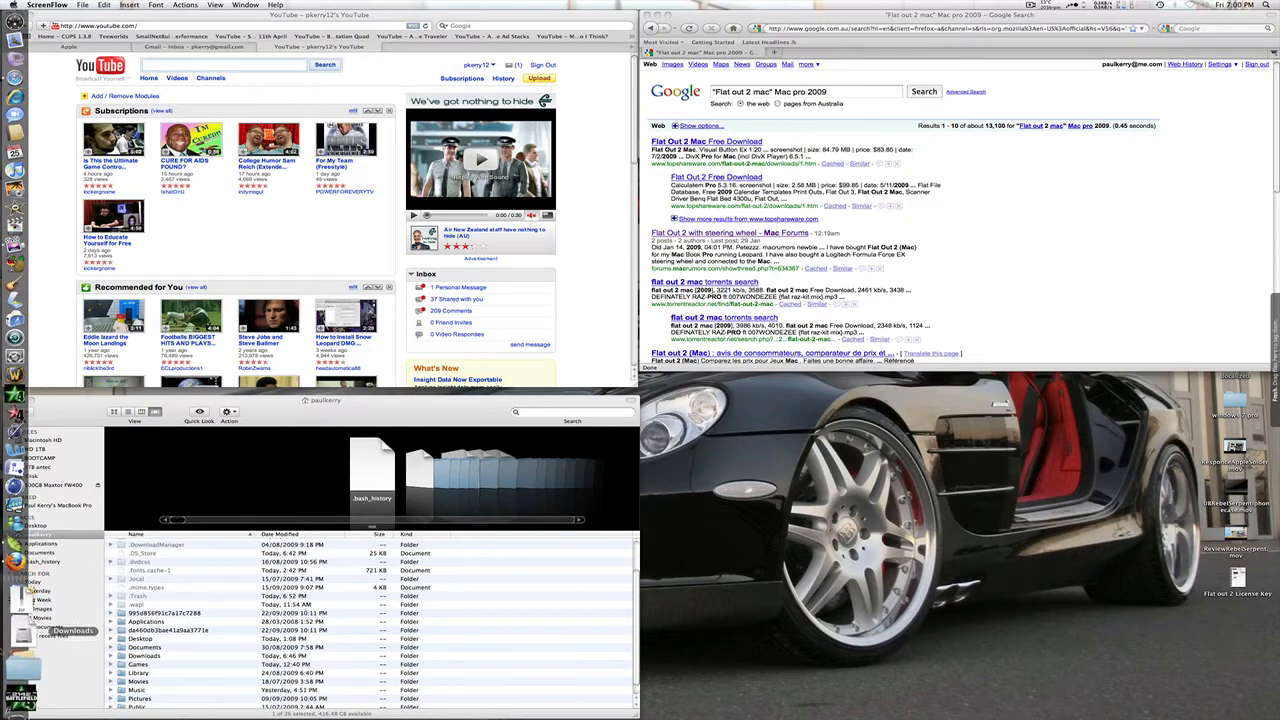
# Launch the downloaded FlatOut 2 app from the Downloads folder.
pyautogui.click(145, 621)
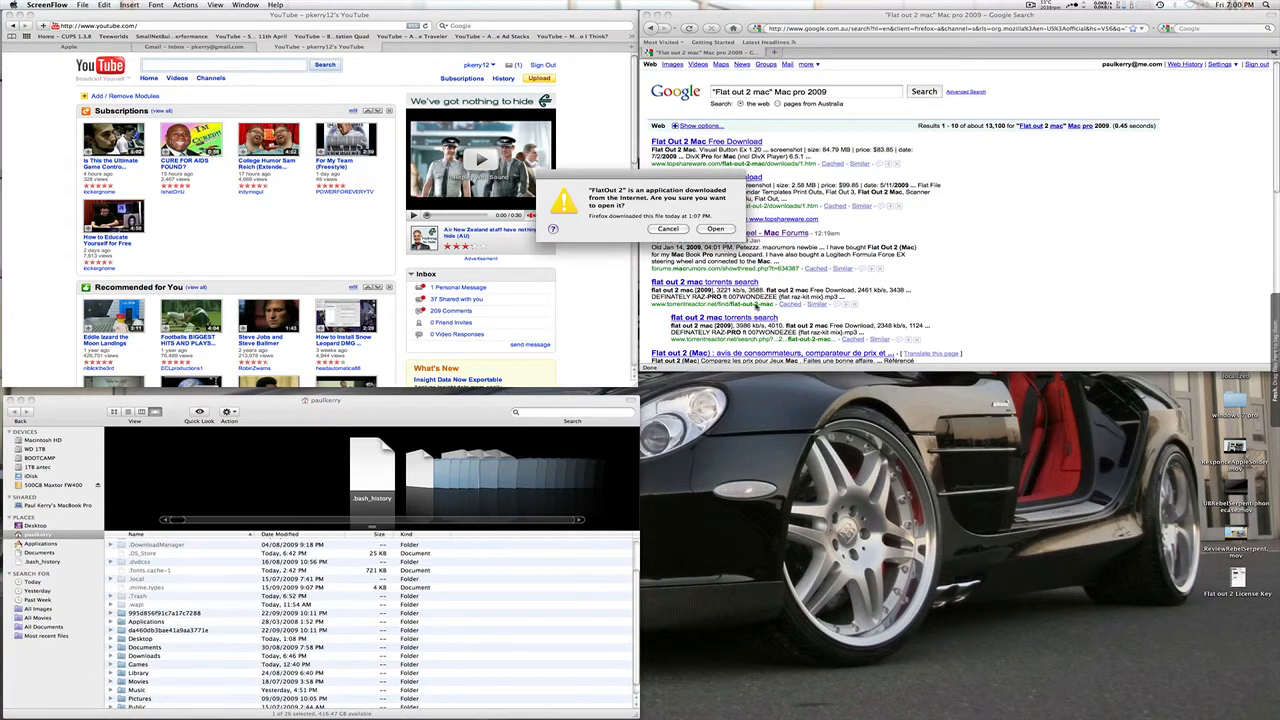
# Confirm opening the app, then install the 1.01 update and relaunch.
pyautogui.click(667, 229)
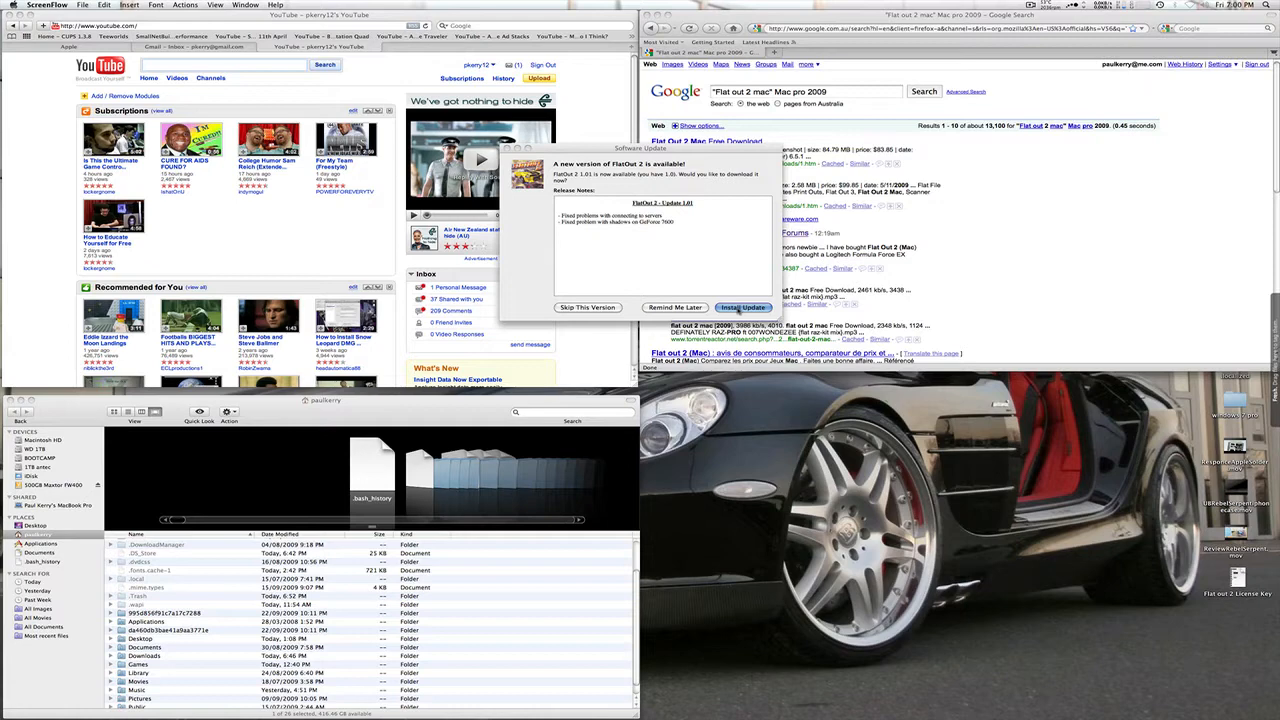
pyautogui.click(744, 307)
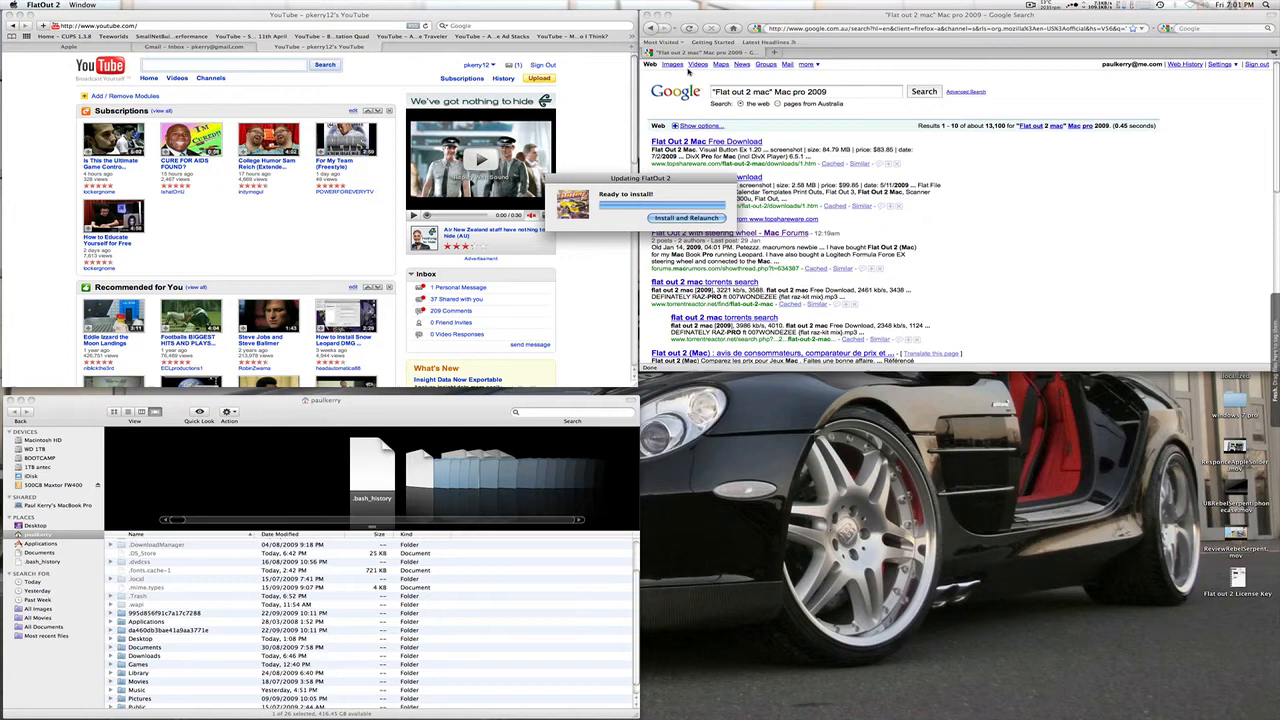
pyautogui.click(685, 218)
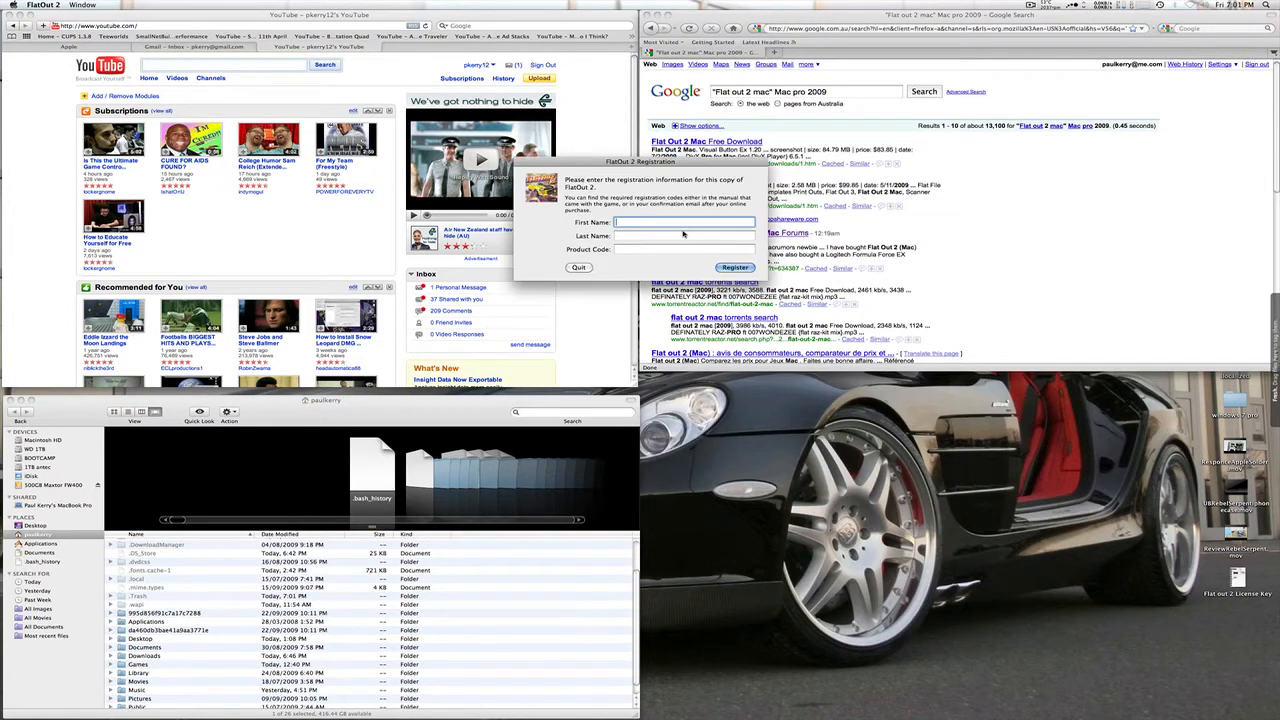
# Register the game under the name Paul and dismiss the success message.
pyautogui.write('Paul')
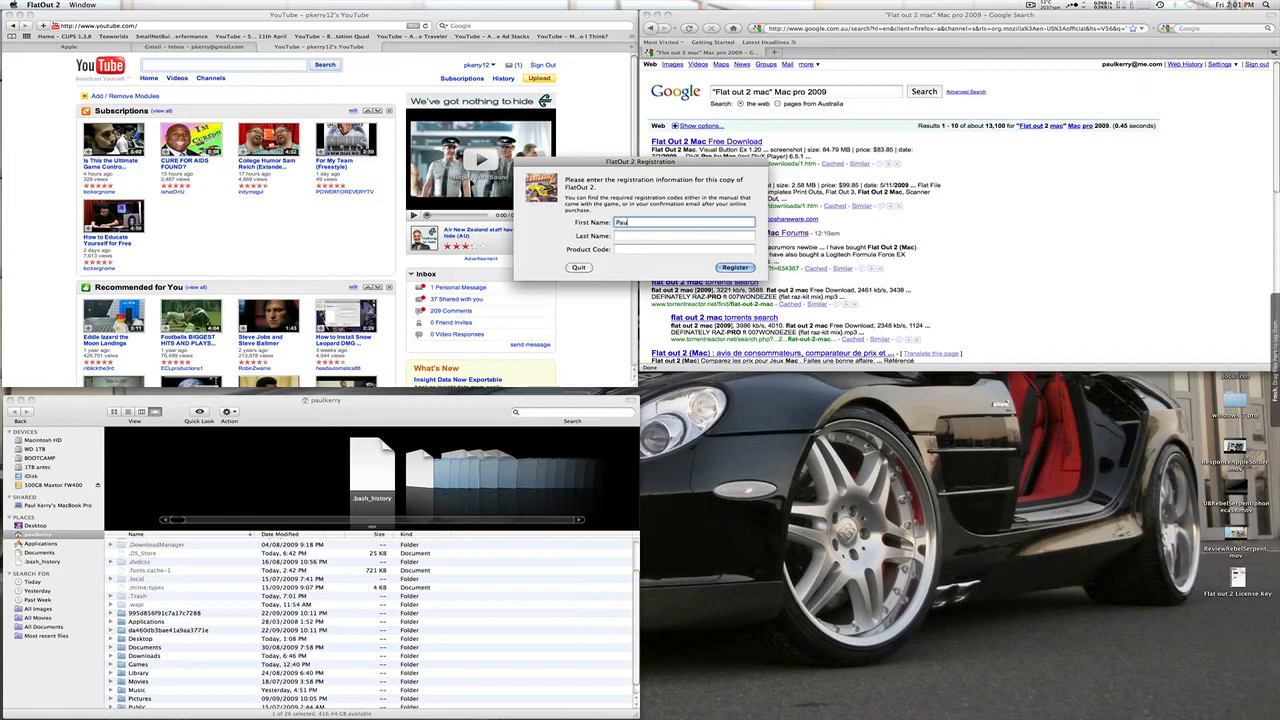
pyautogui.click(683, 235)
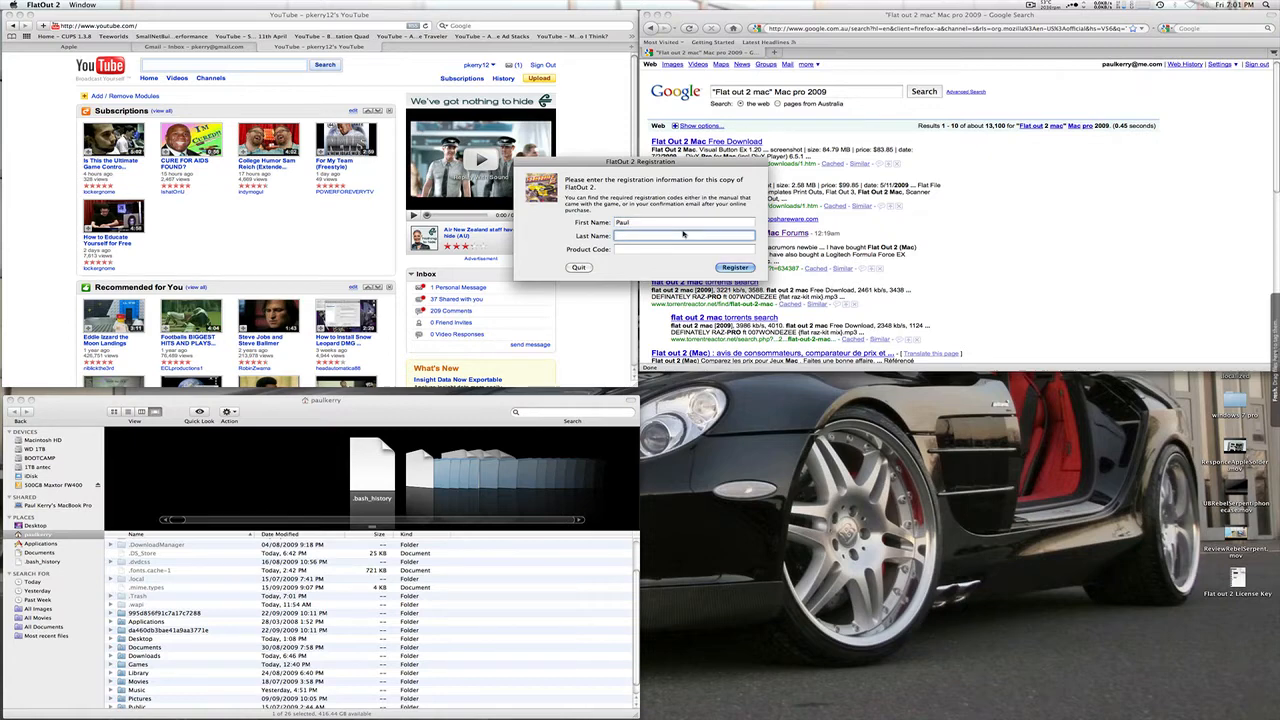
pyautogui.click(734, 267)
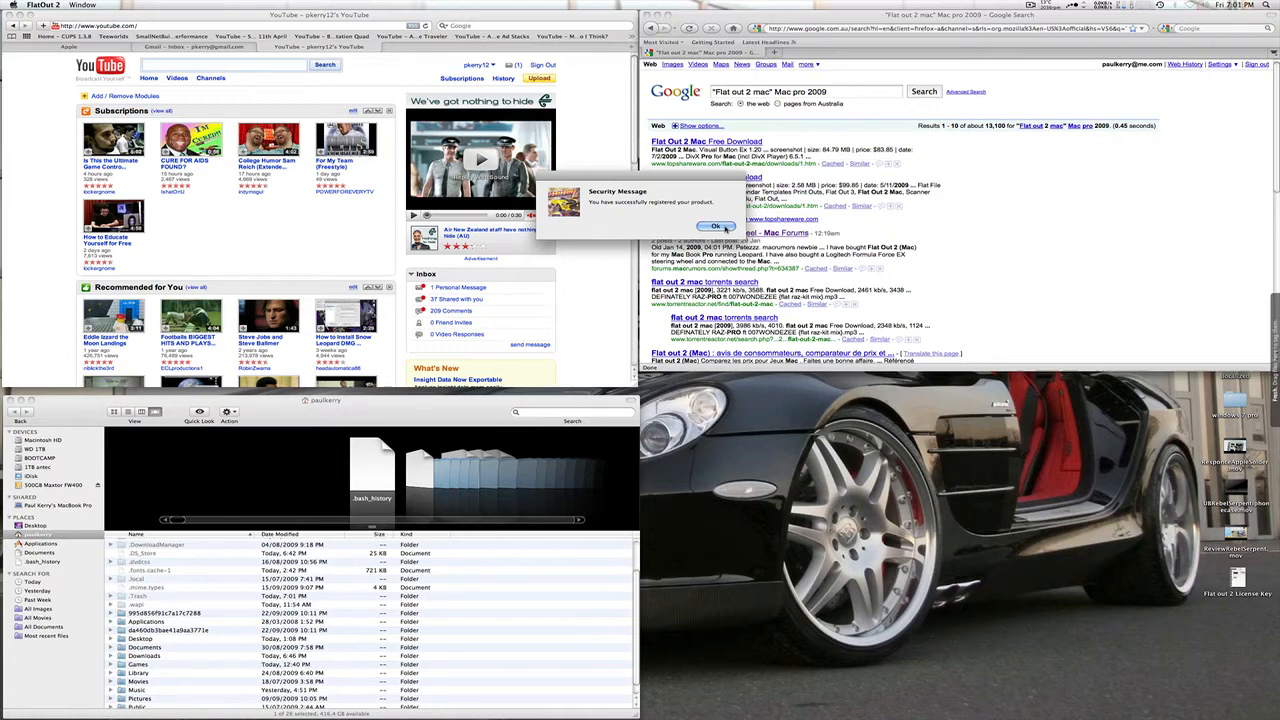
pyautogui.click(714, 226)
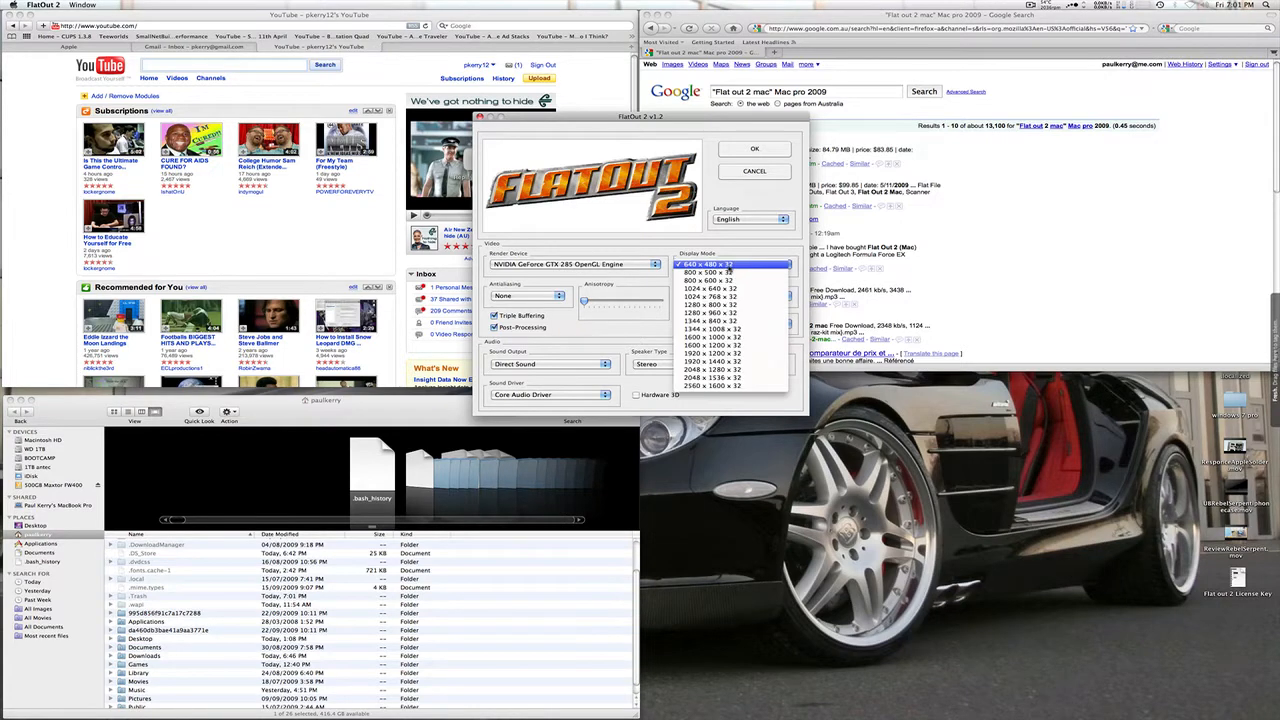
# Choose 2560 x 1600 x 32 display mode with 16:10 aspect ratio and start the game.
pyautogui.click(712, 385)
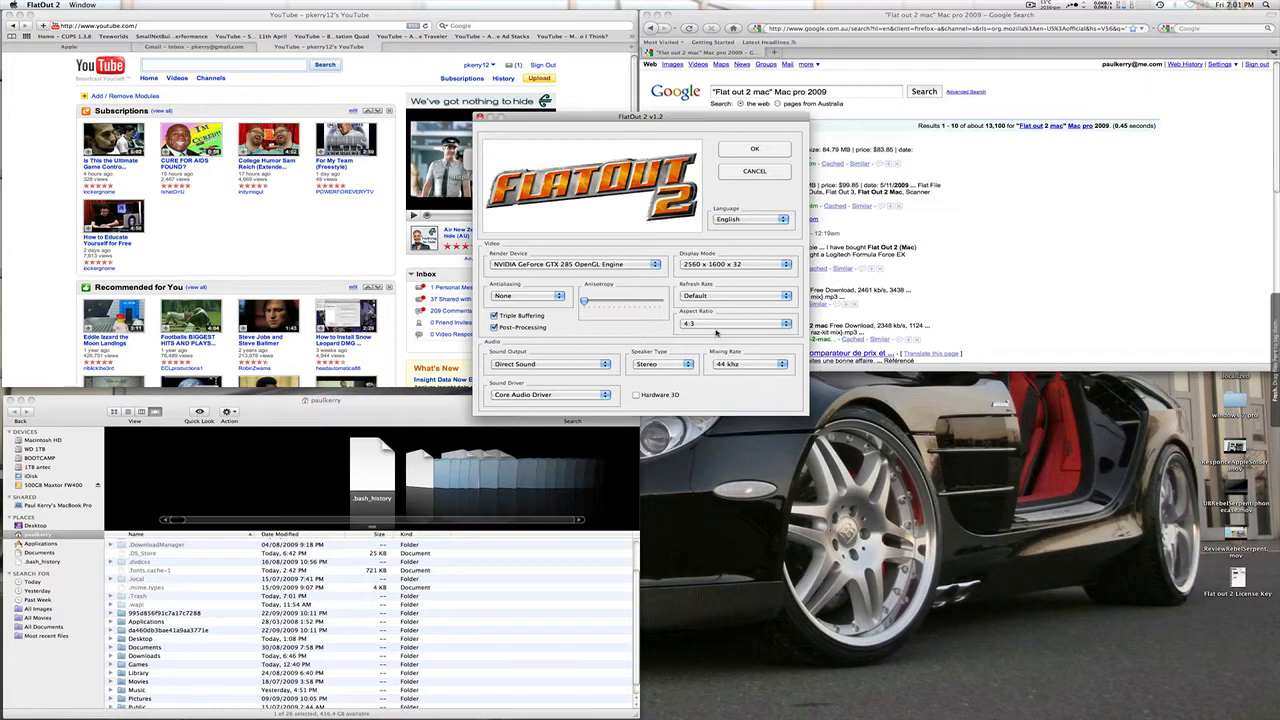
pyautogui.click(735, 323)
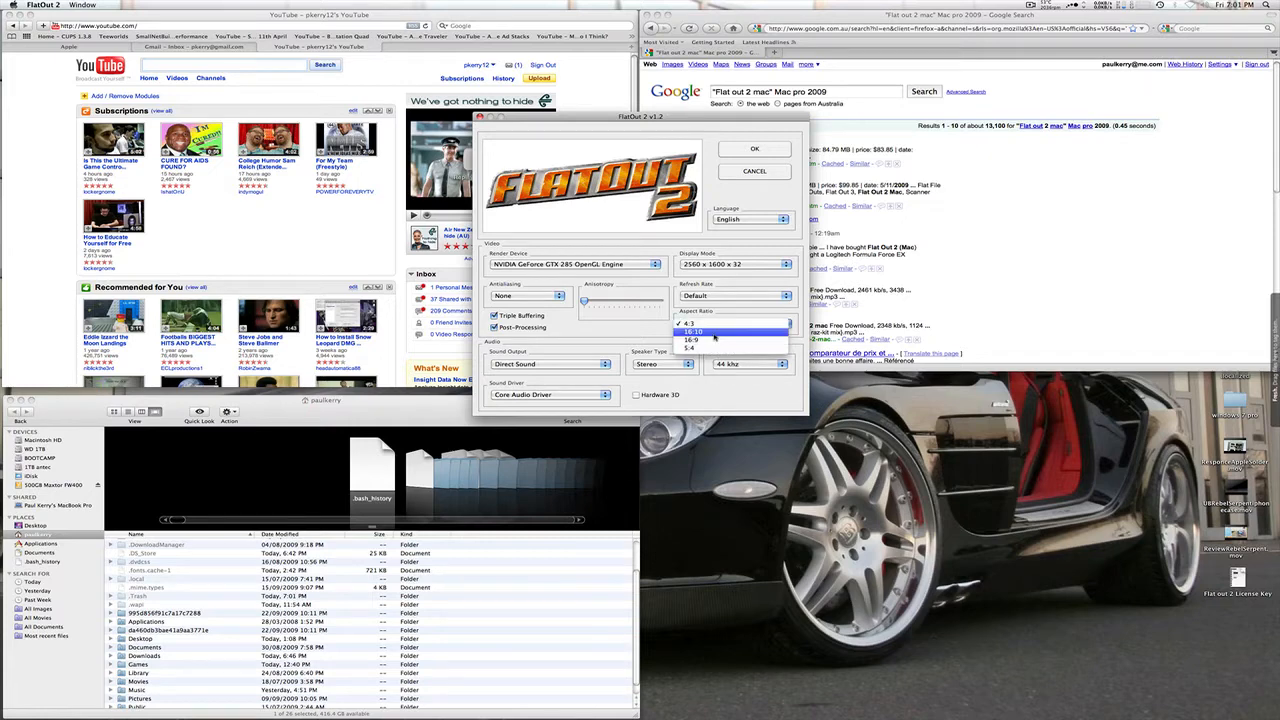
pyautogui.click(693, 331)
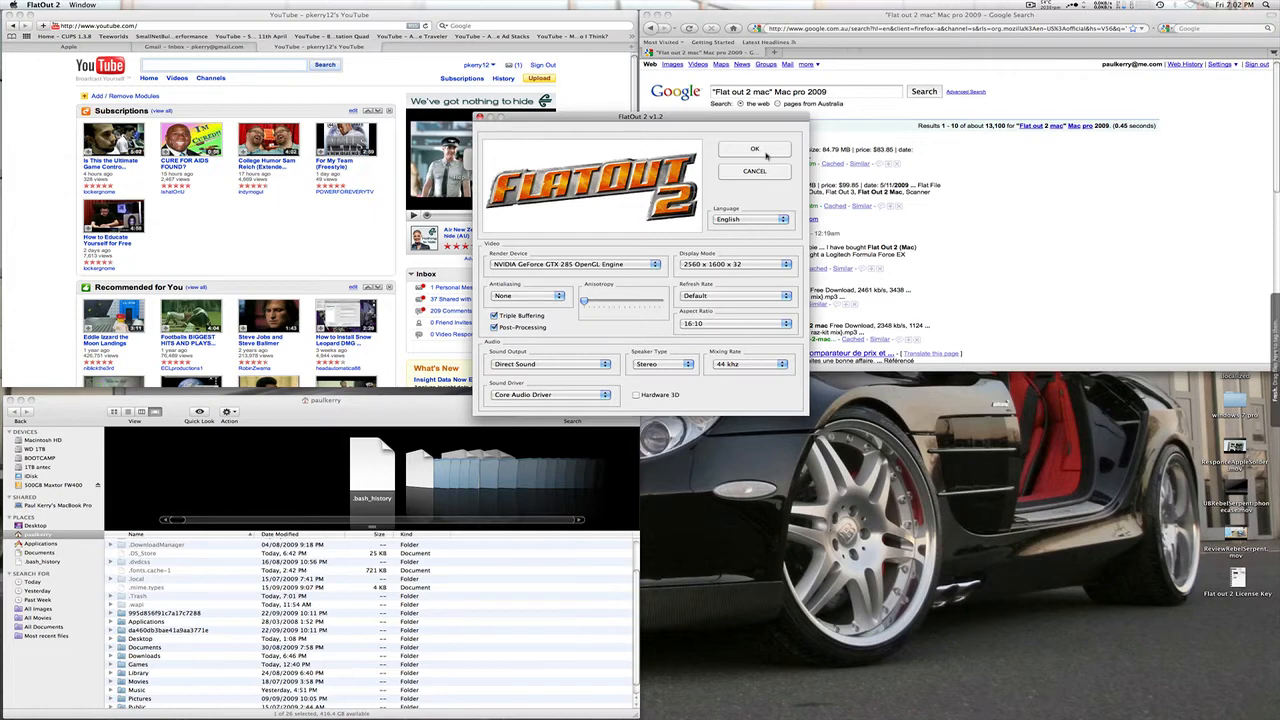
pyautogui.click(755, 148)
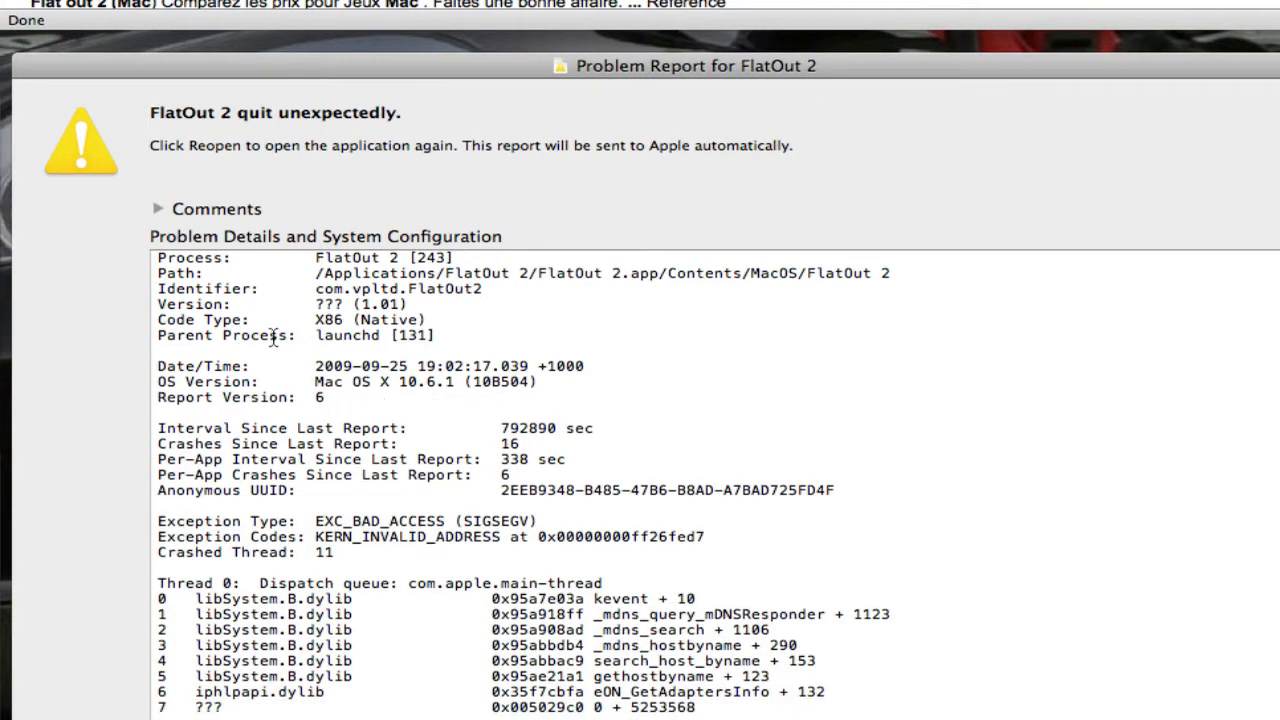
pyautogui.scroll(-3)
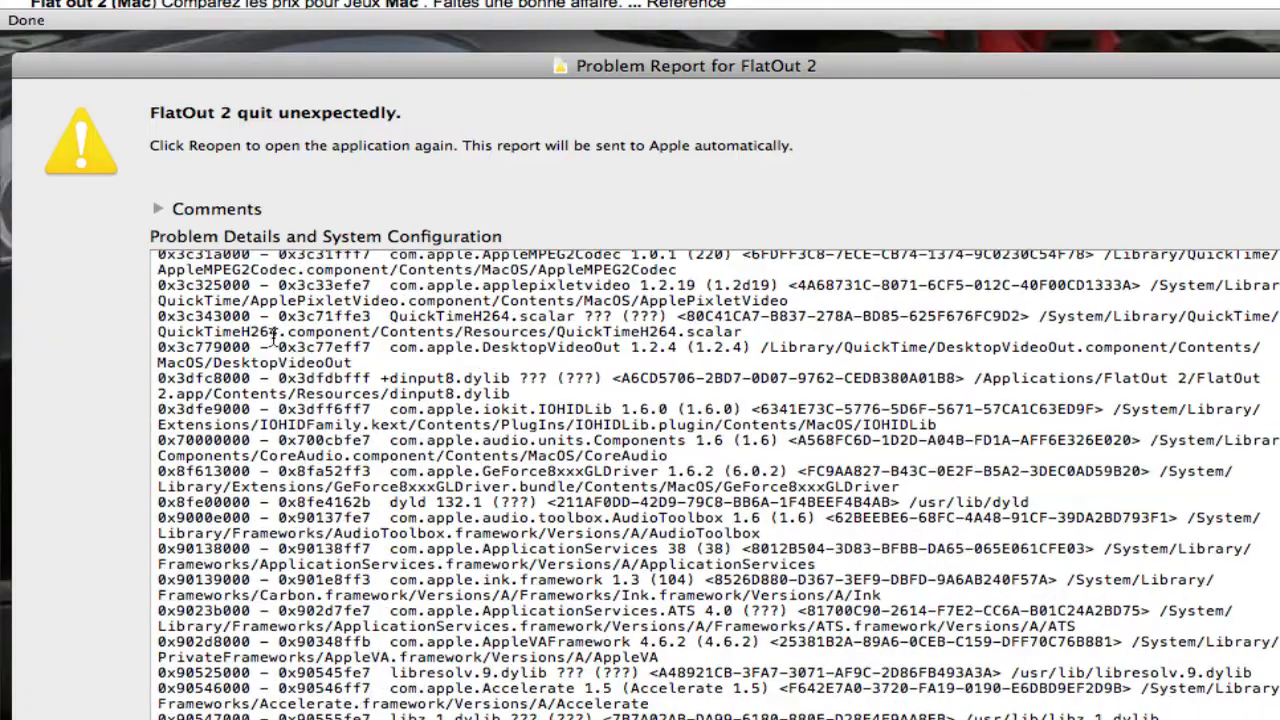
pyautogui.scroll(-3)
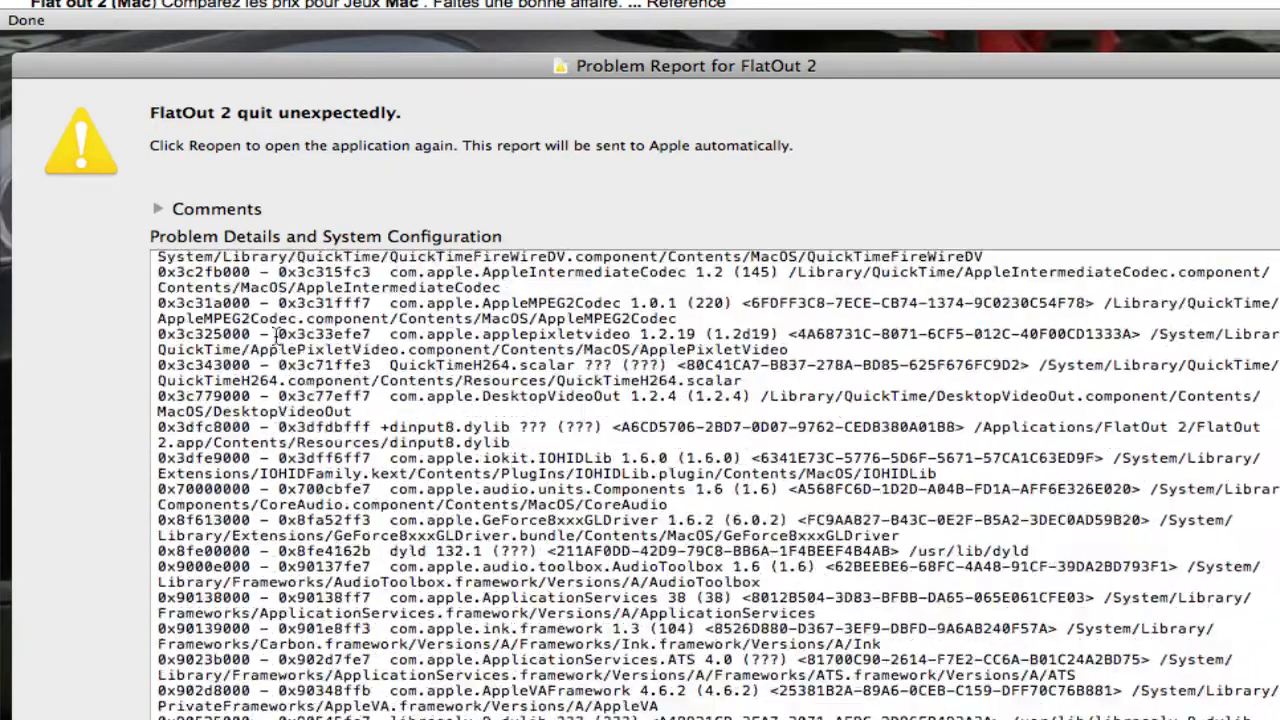
pyautogui.scroll(-3)
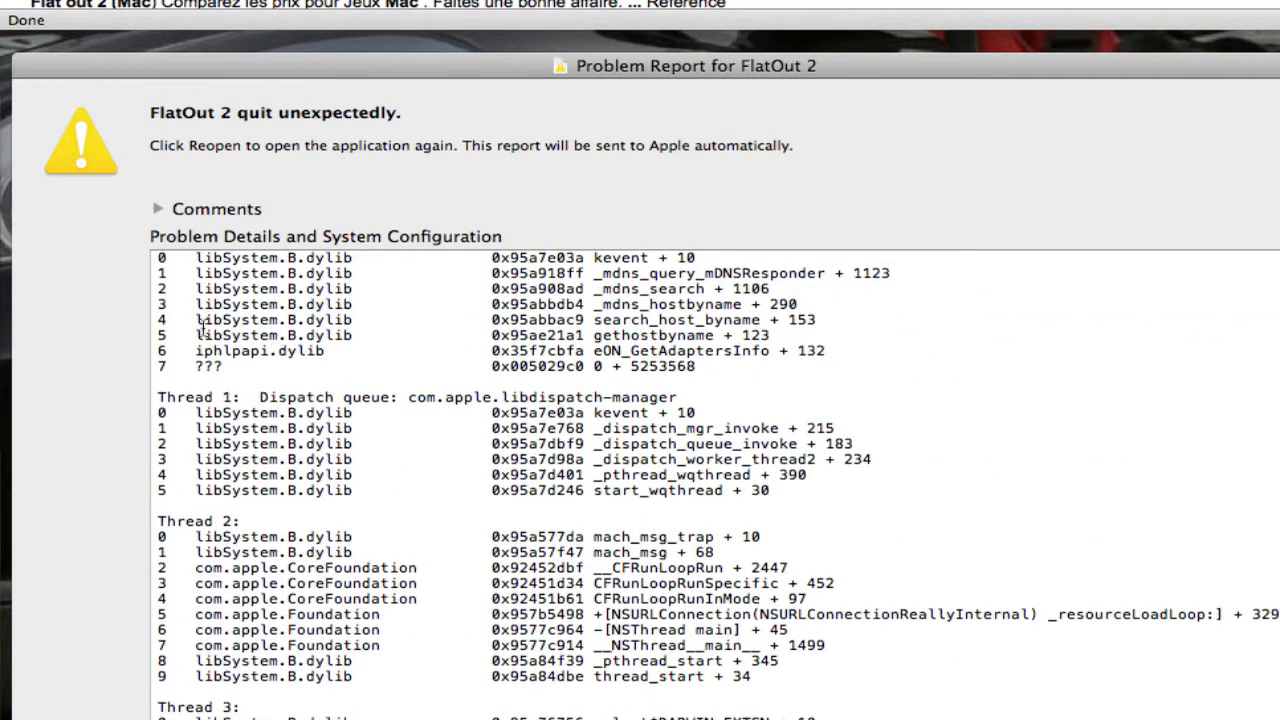
pyautogui.moveTo(140, 345)
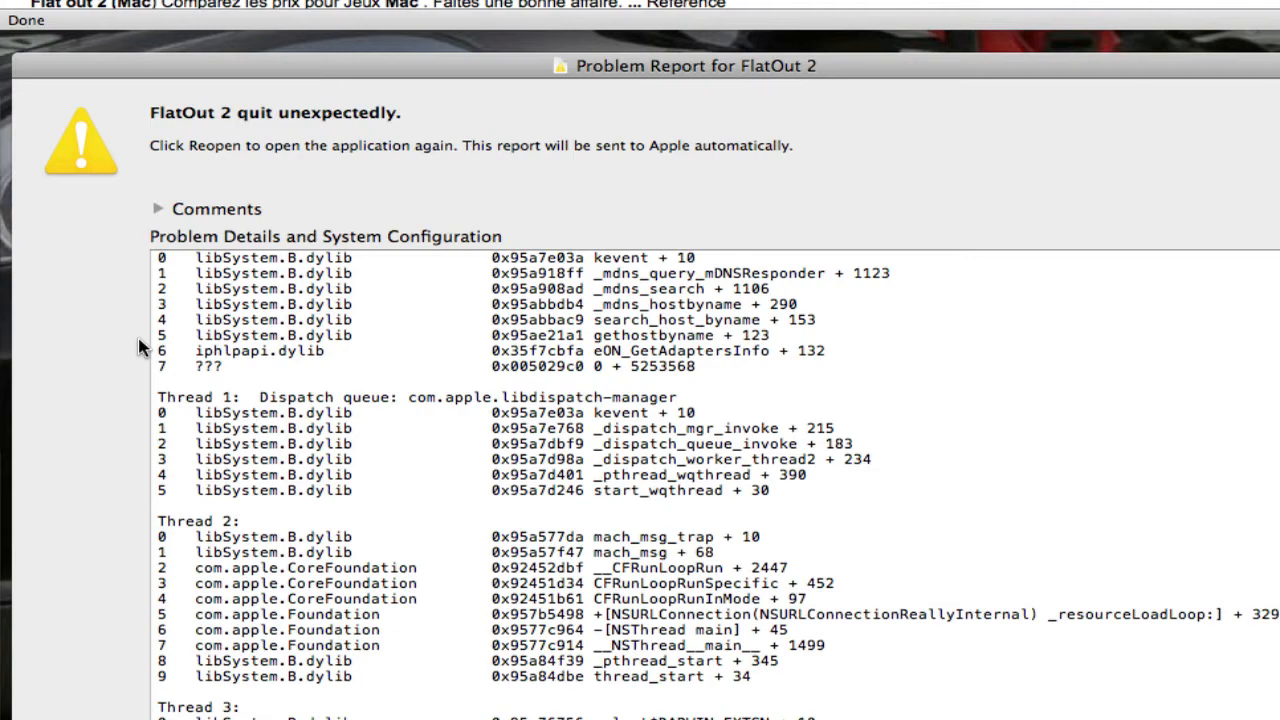